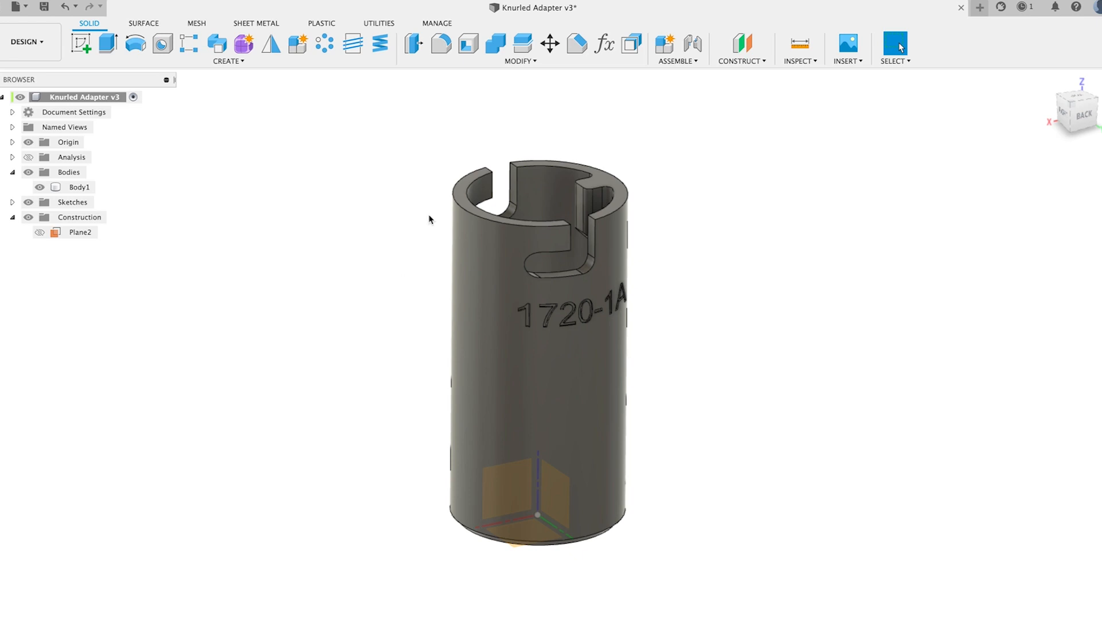
Add an offset construction plane 27 mm above the adapter's base
click(742, 47)
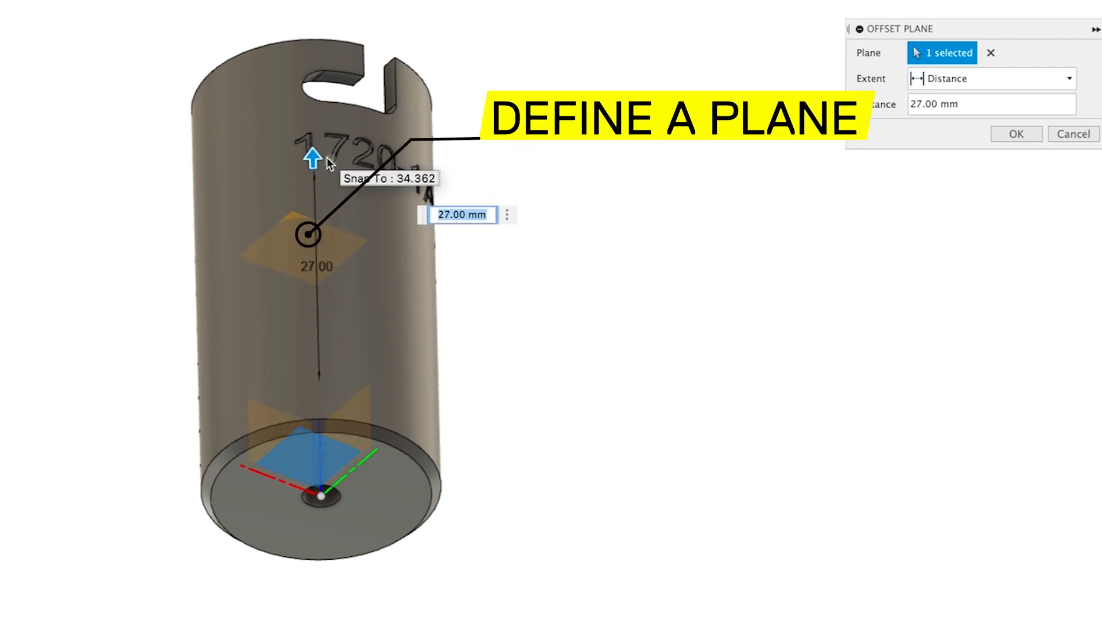
click(1015, 134)
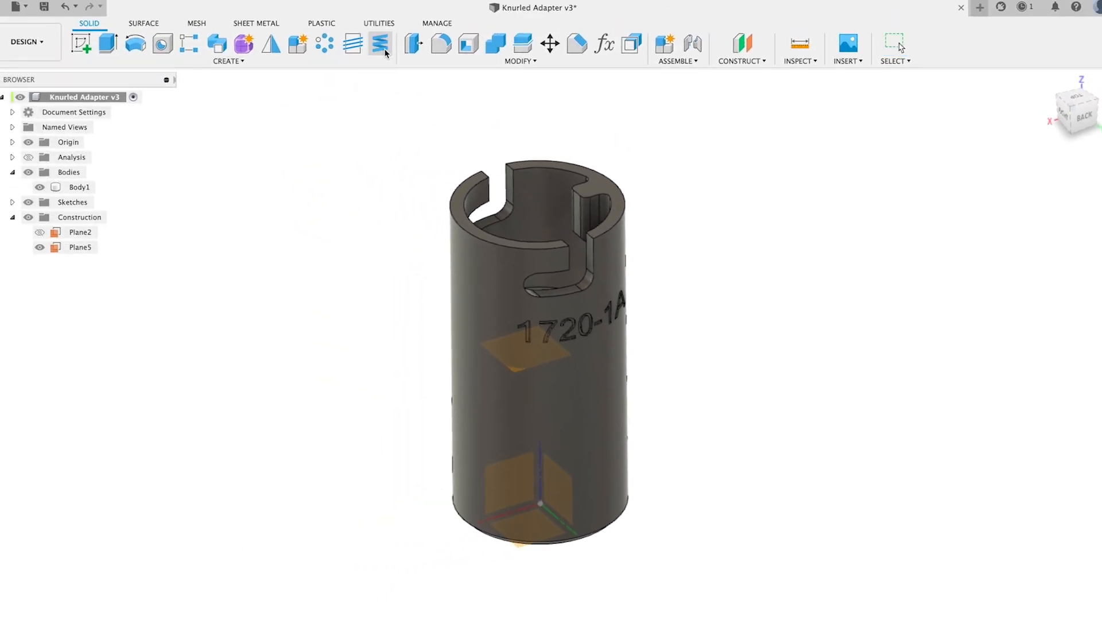
Start a coil on the new plane, placing its 25 mm circle
click(379, 43)
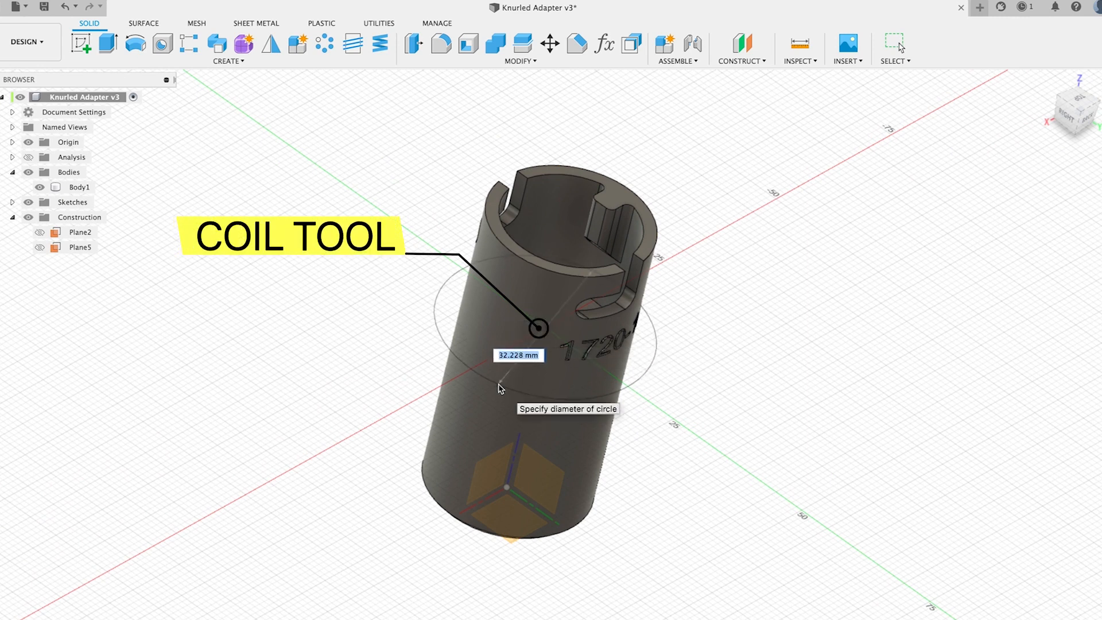
click(536, 328)
text(2)
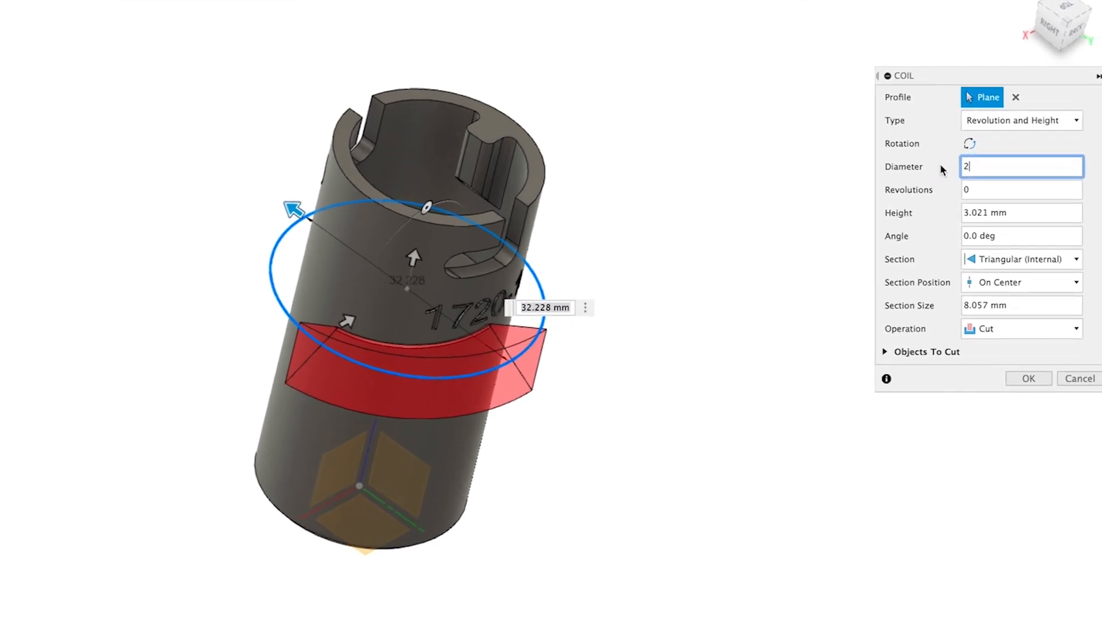
text(5)
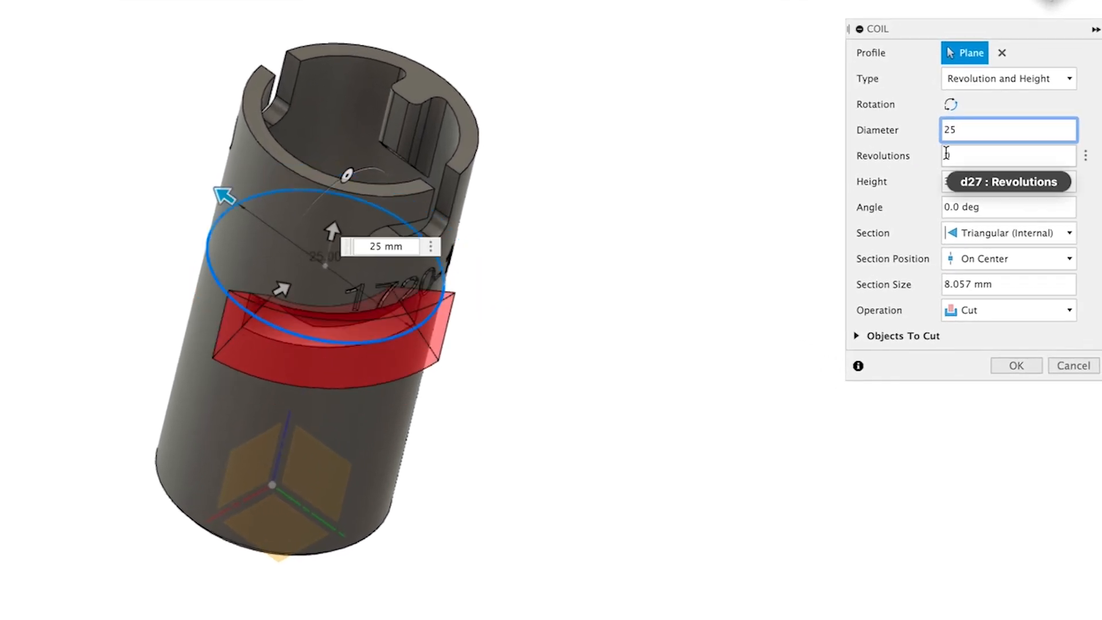
Set the coil height to -30 mm and revolutions to 1/4
click(1008, 181)
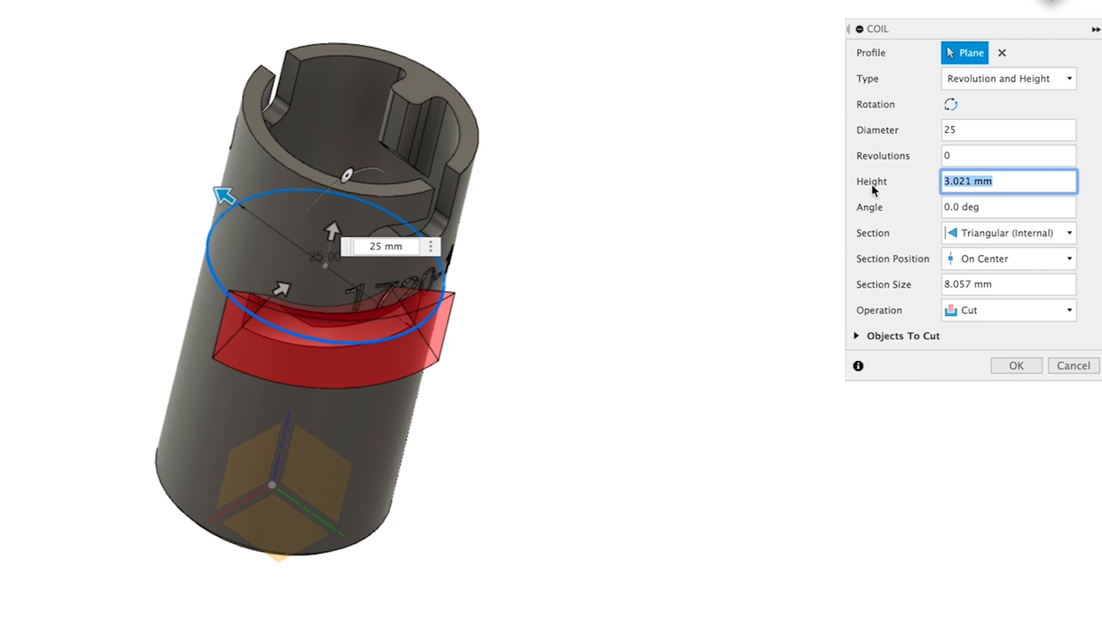
text(30)
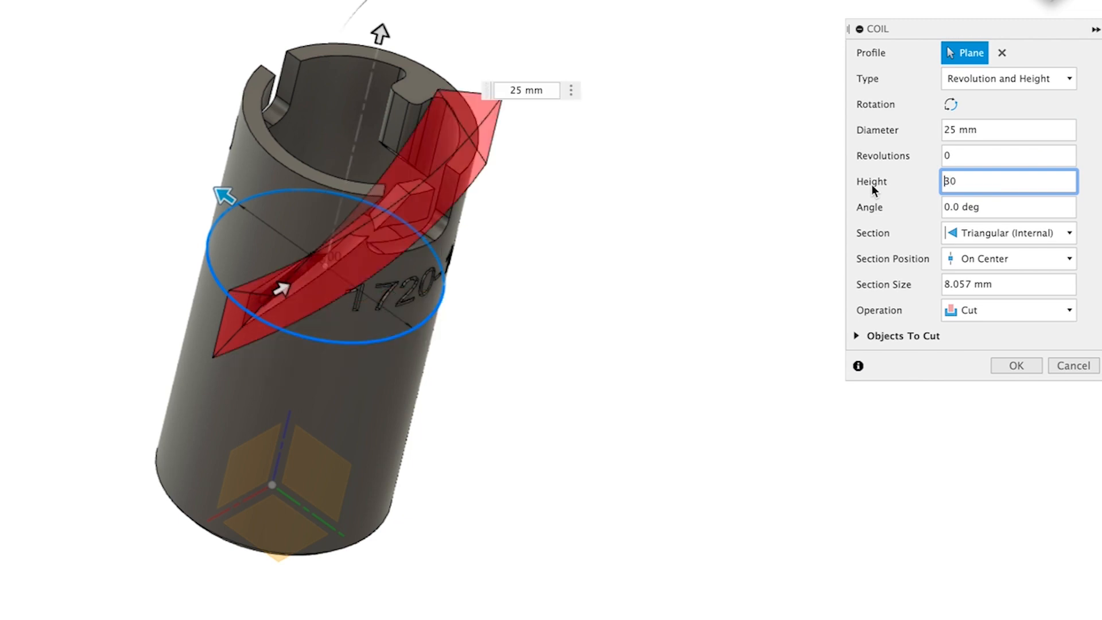
text(-30)
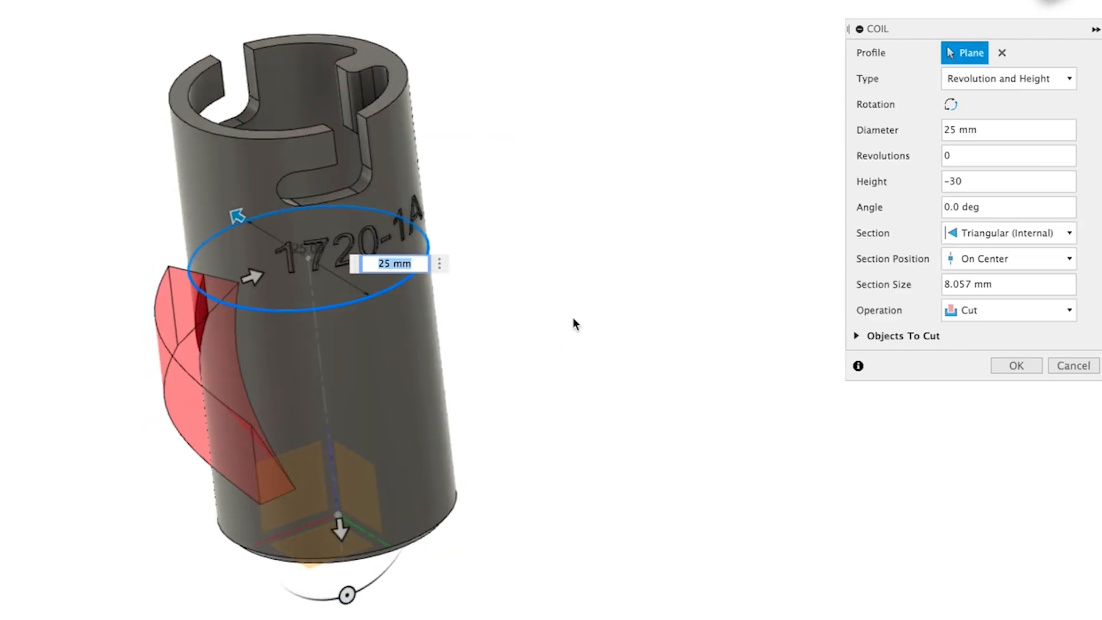
click(1009, 155)
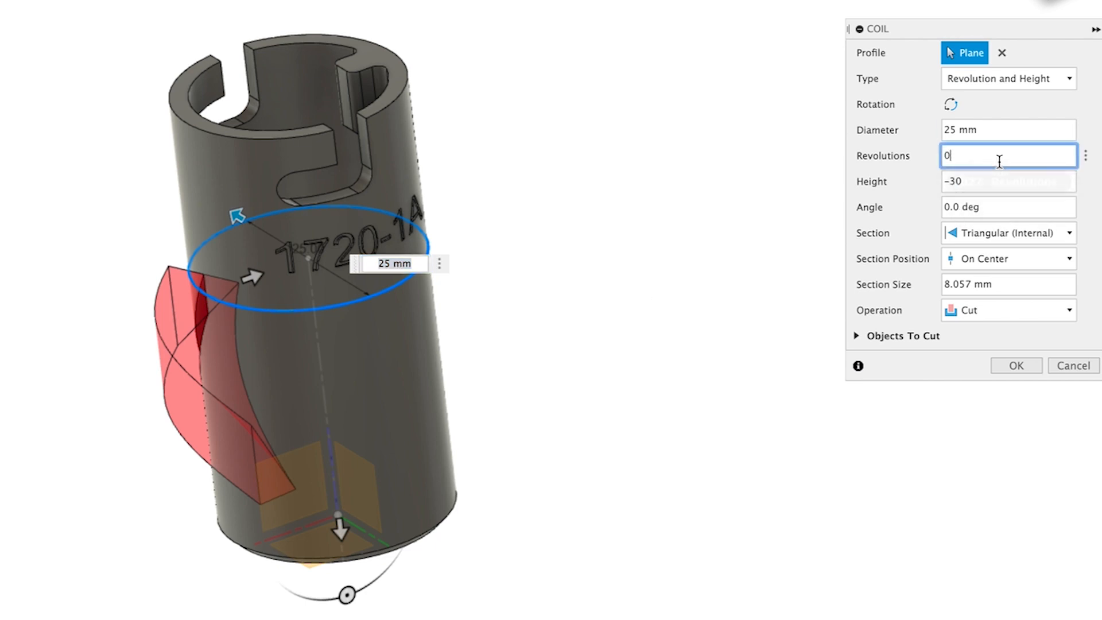
text(1/4)
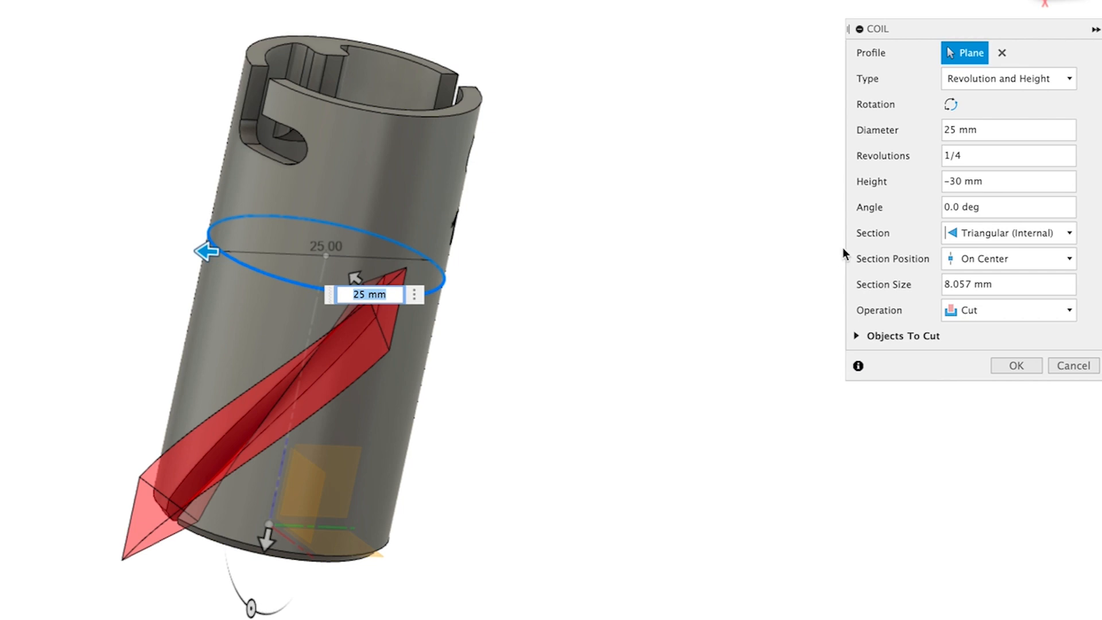
Cut the coil with a Triangular (Internal) section of size 1
click(1007, 232)
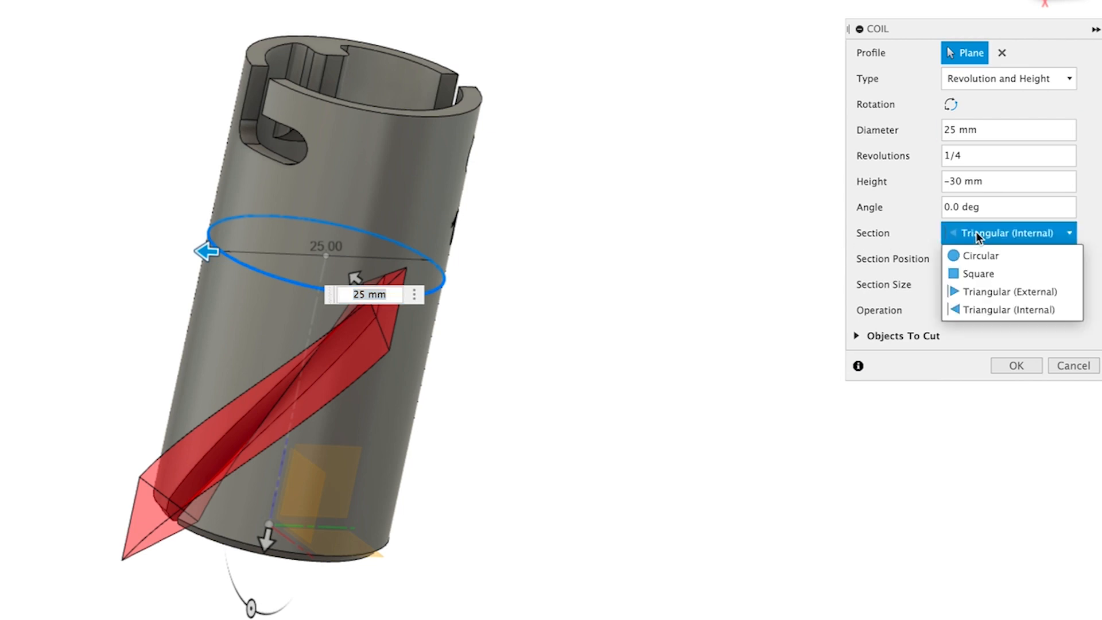
mouse_move(1007, 310)
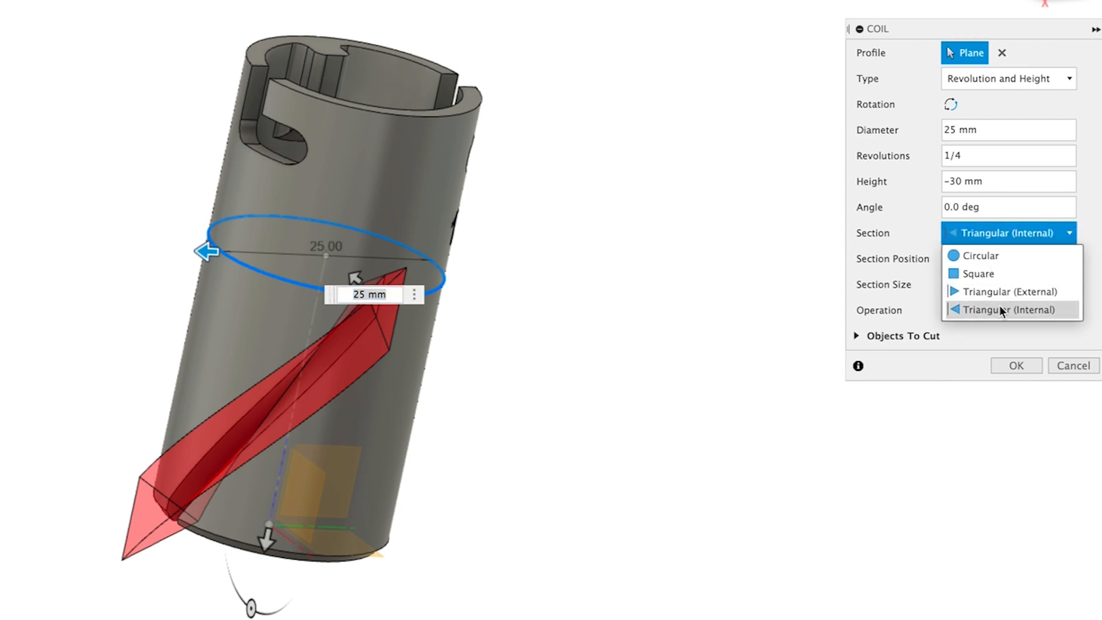
click(1010, 309)
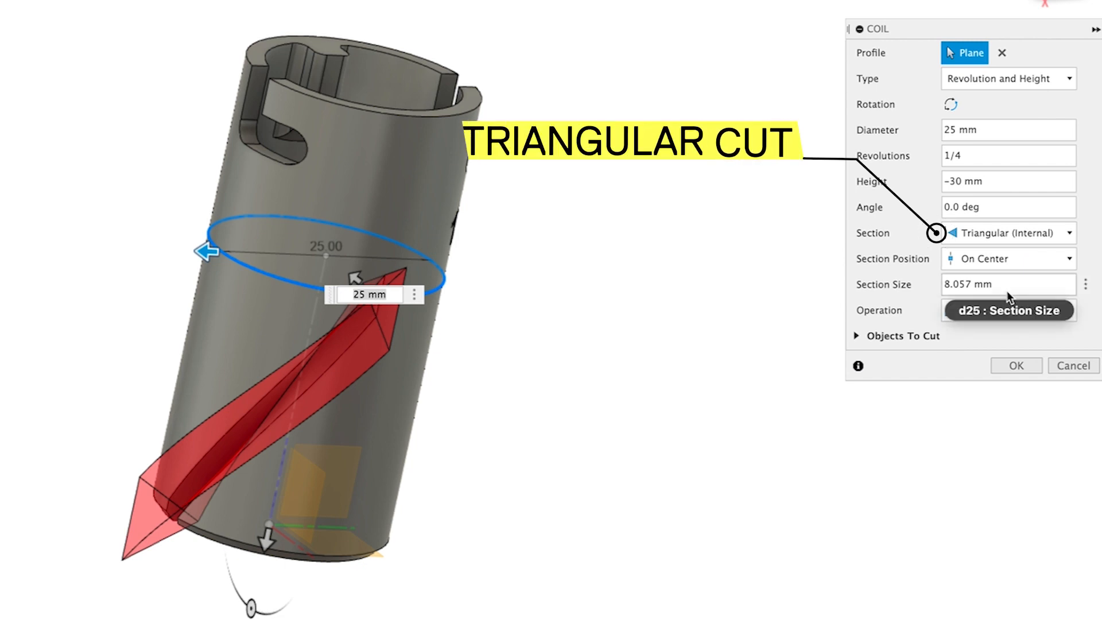
click(1008, 284)
text(1)
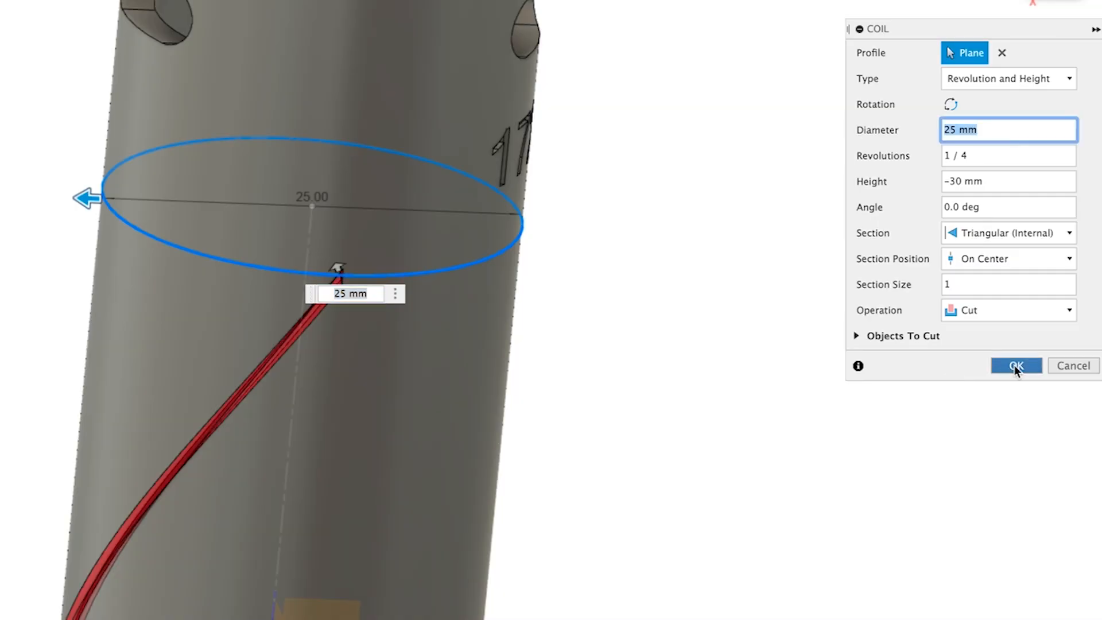
click(1016, 366)
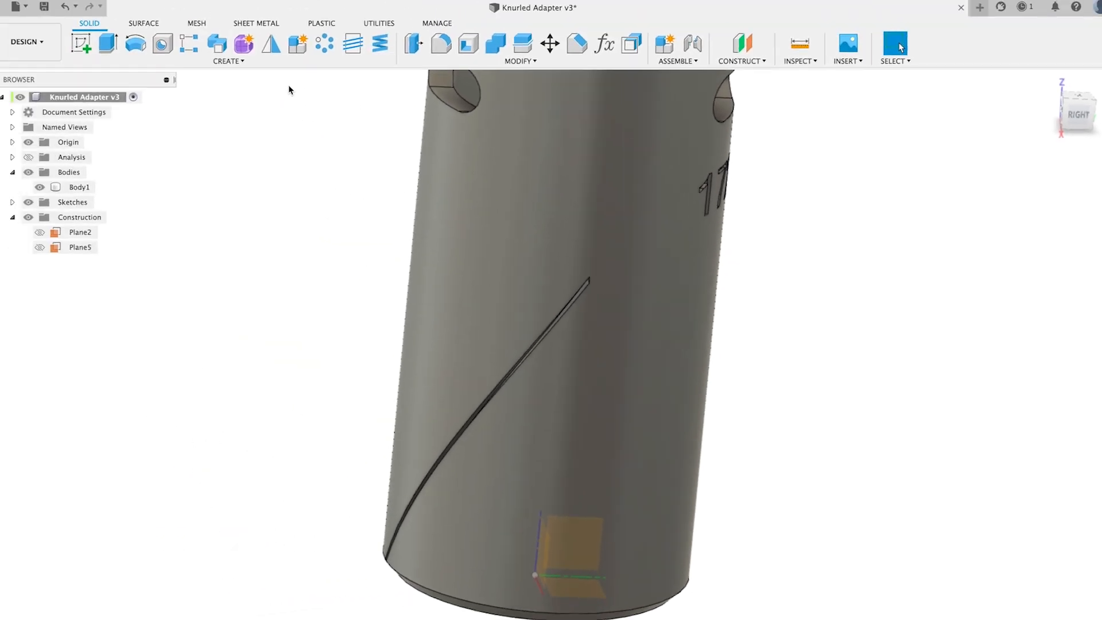
Mirror the coil groove faces to create an opposite crossing groove
click(270, 43)
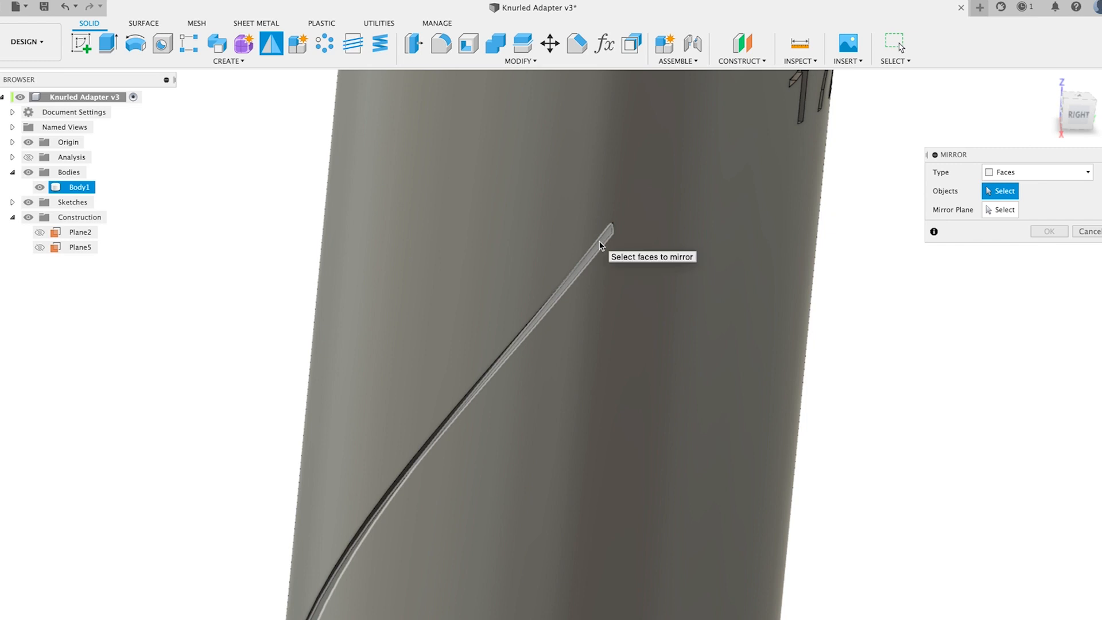
click(602, 242)
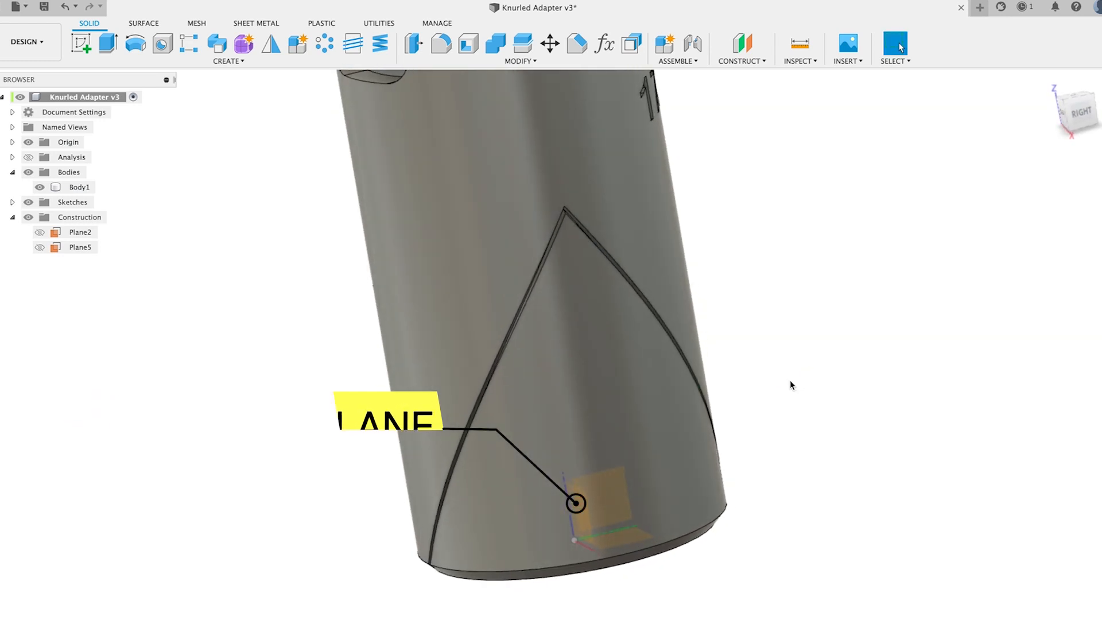
mouse_move(323, 44)
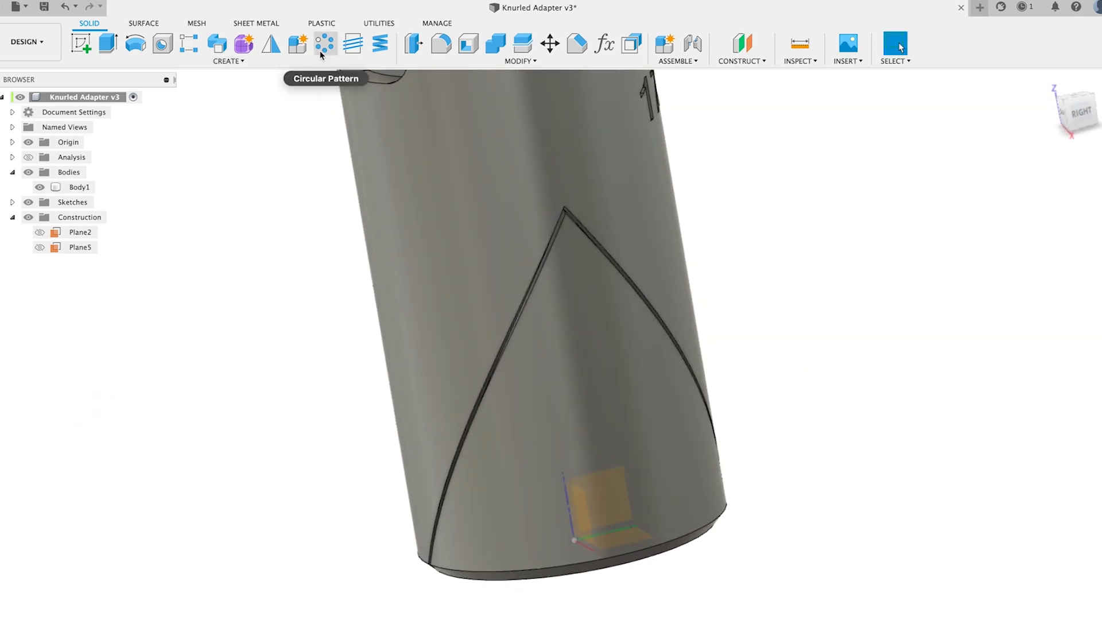
Start a circular pattern of the four groove faces around the cylinder axis
click(325, 44)
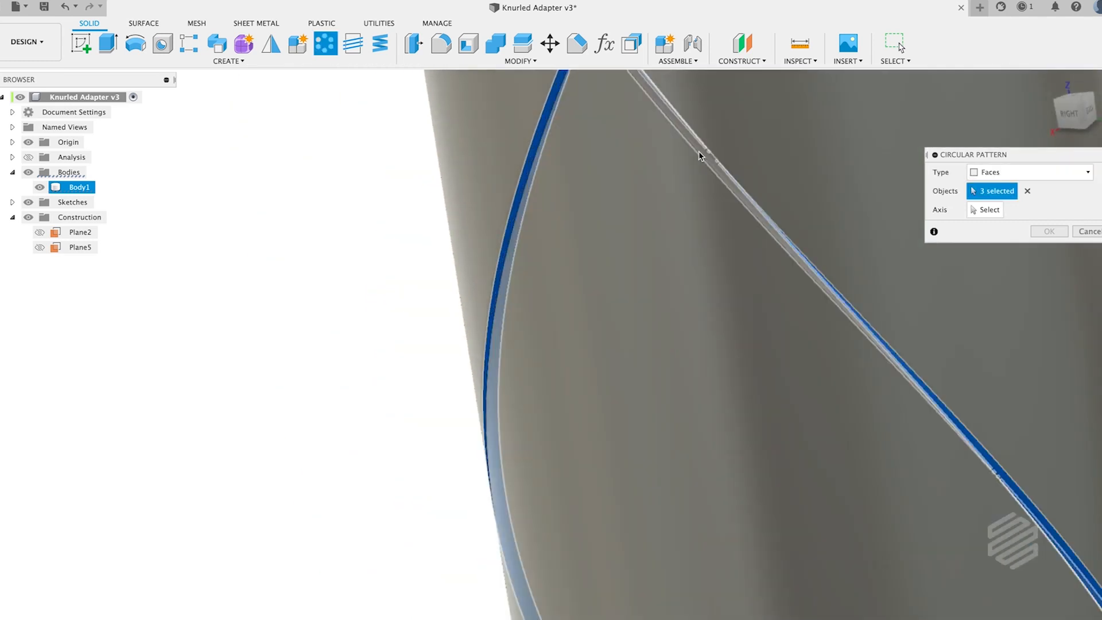
click(989, 210)
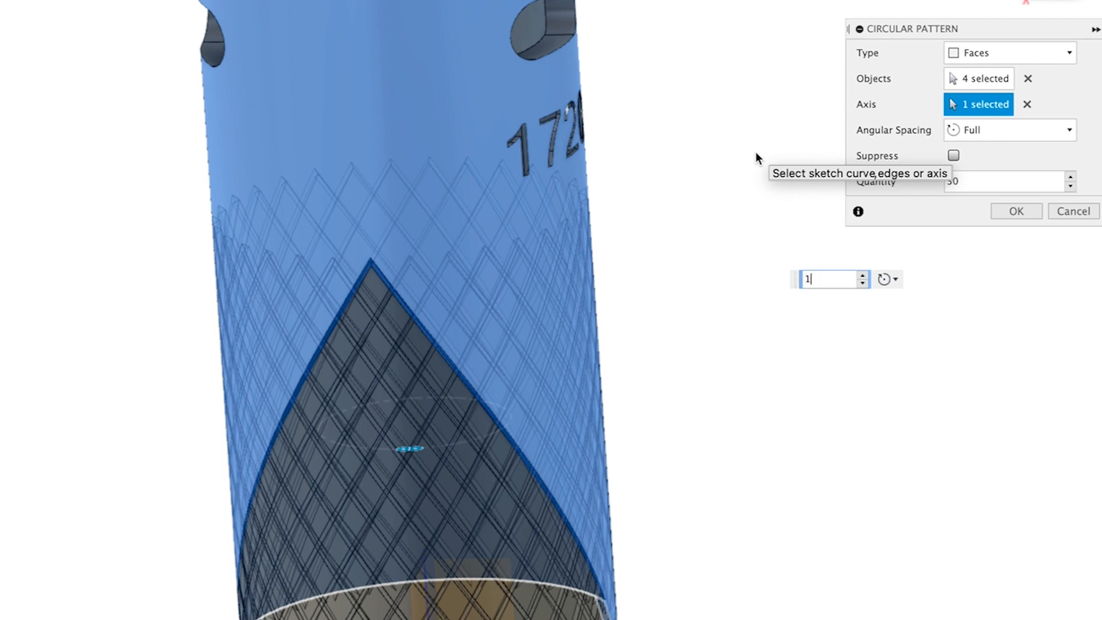
Set the circular pattern quantity to 30 copies
text(15)
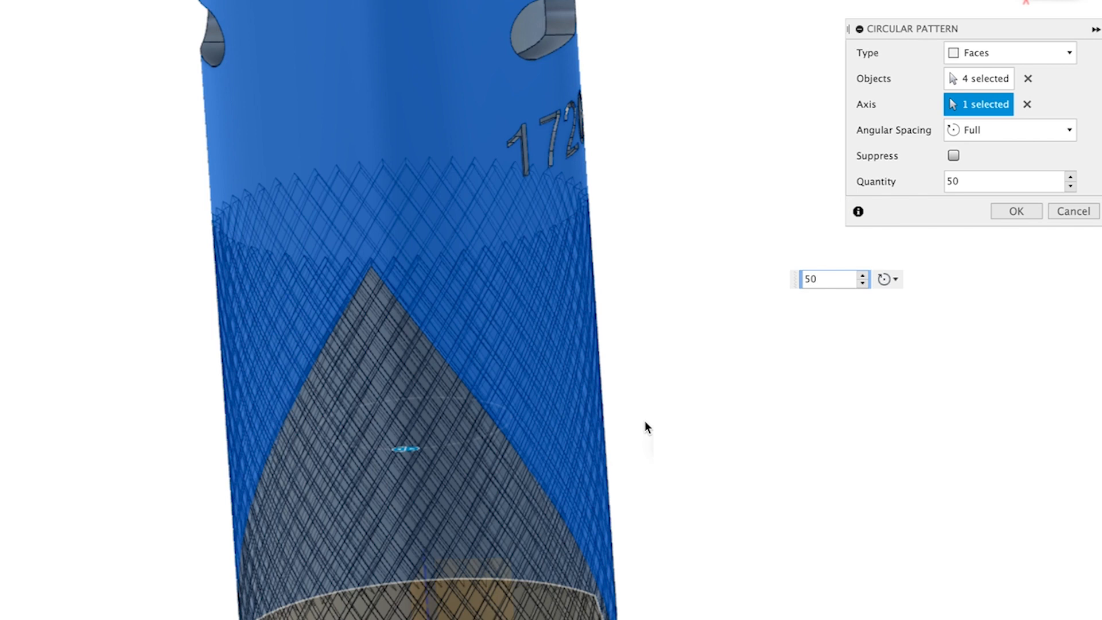
mouse_move(647, 427)
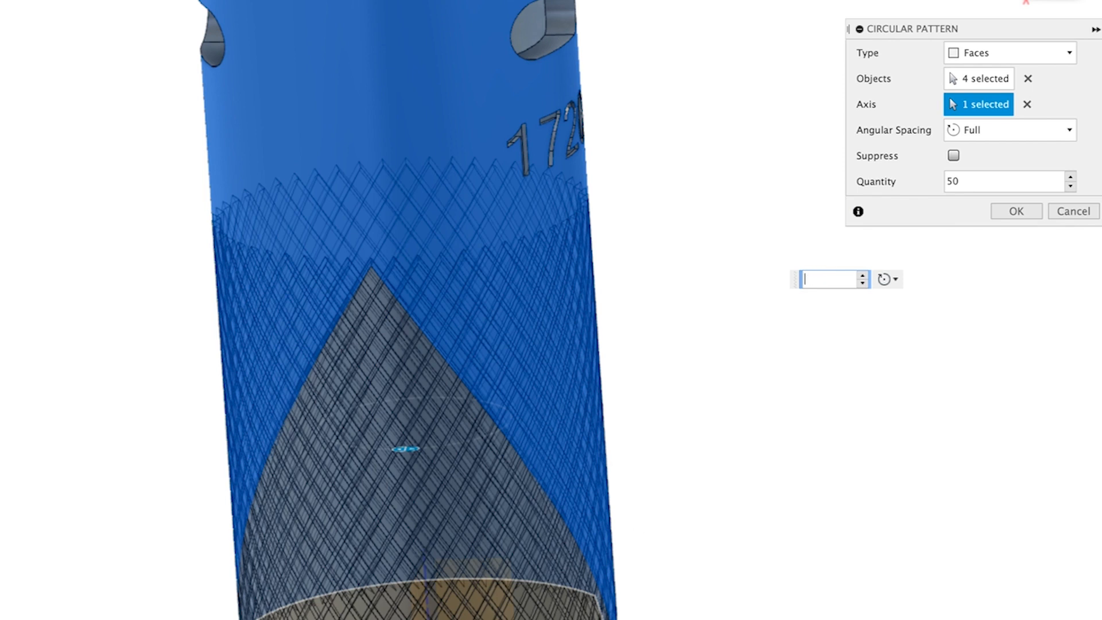
text(30)
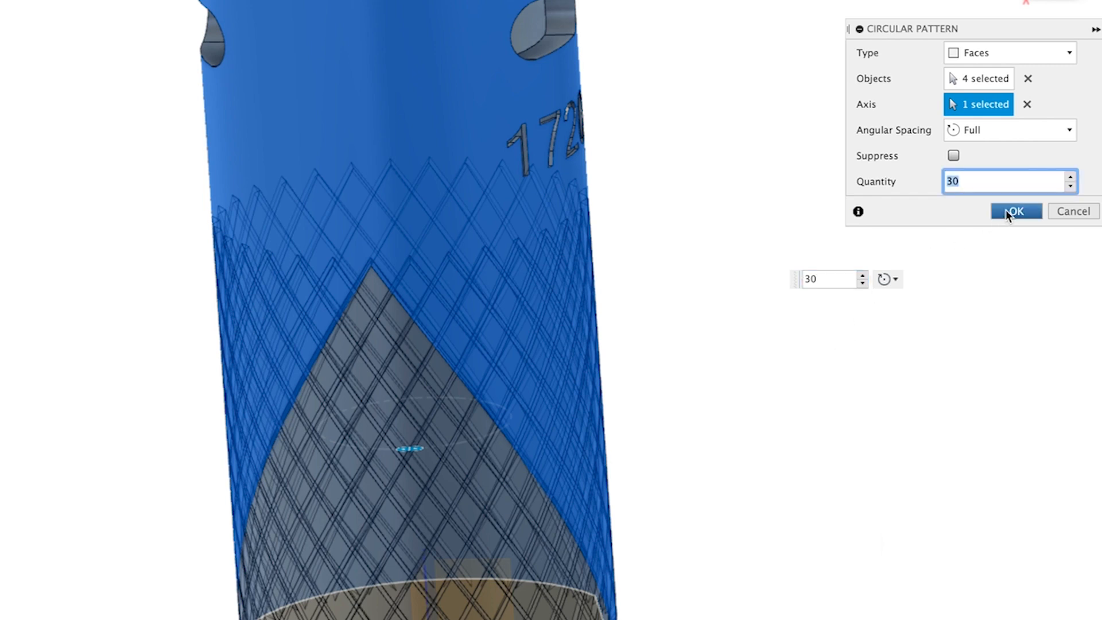
mouse_move(748, 342)
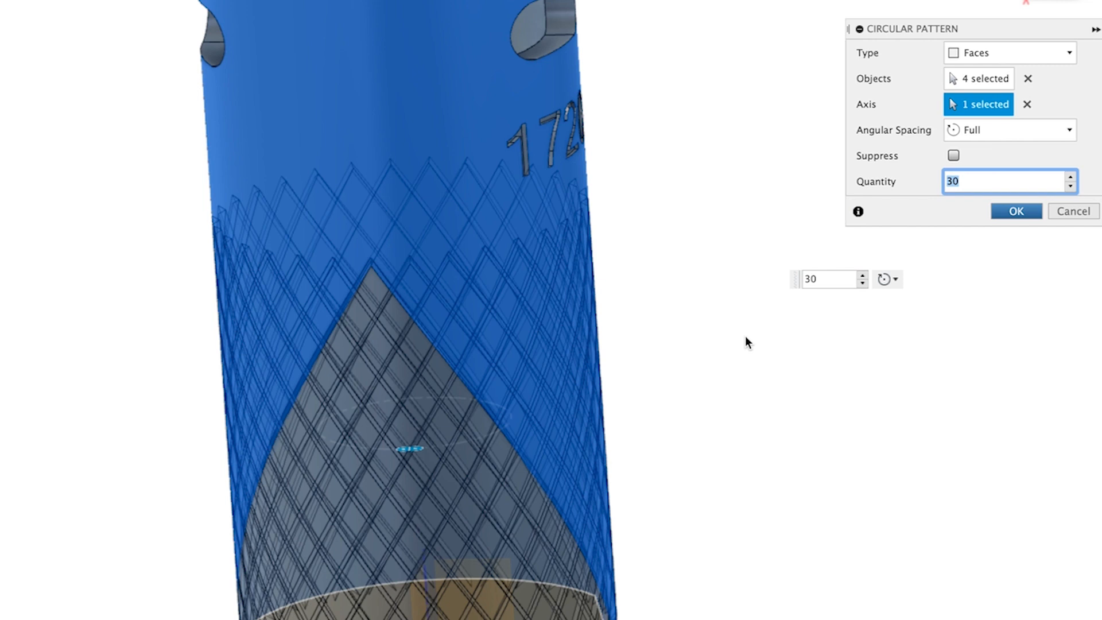